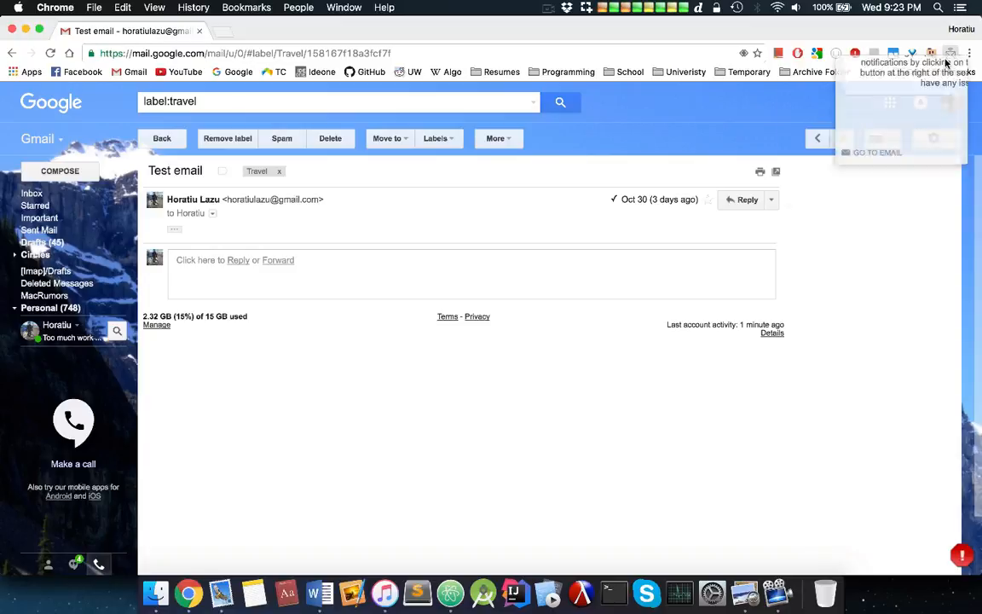
# Close the Email Tracker Pro popup to reveal the Test email with its read check mark.
pyautogui.click(950, 52)
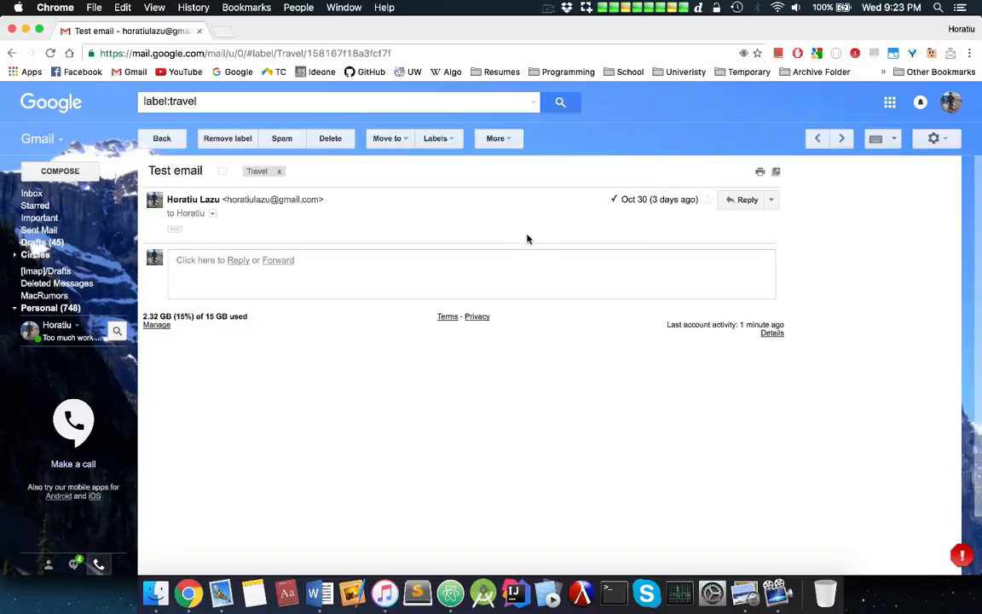
pyautogui.moveTo(579, 235)
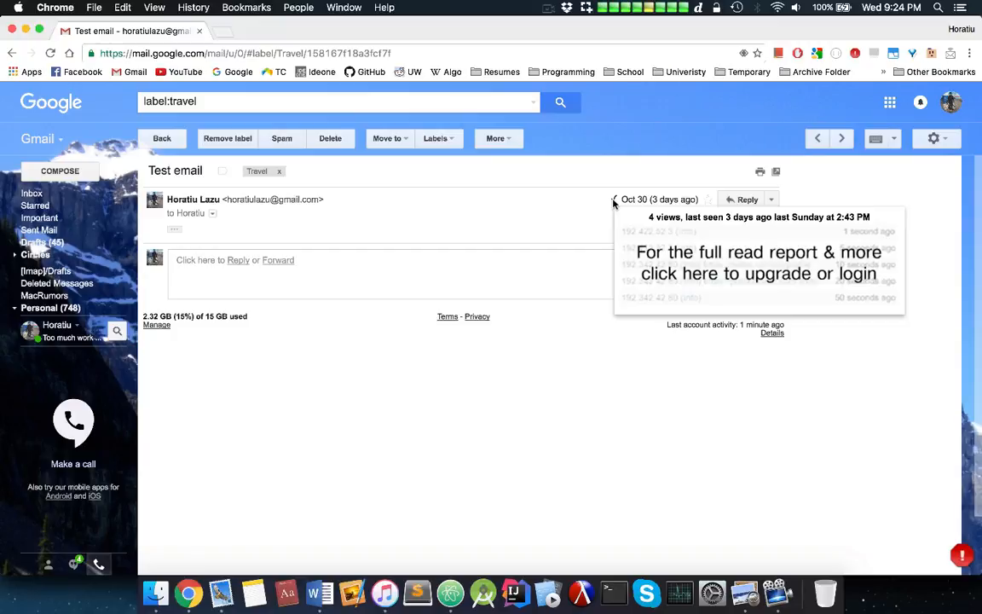
pyautogui.moveTo(584, 234)
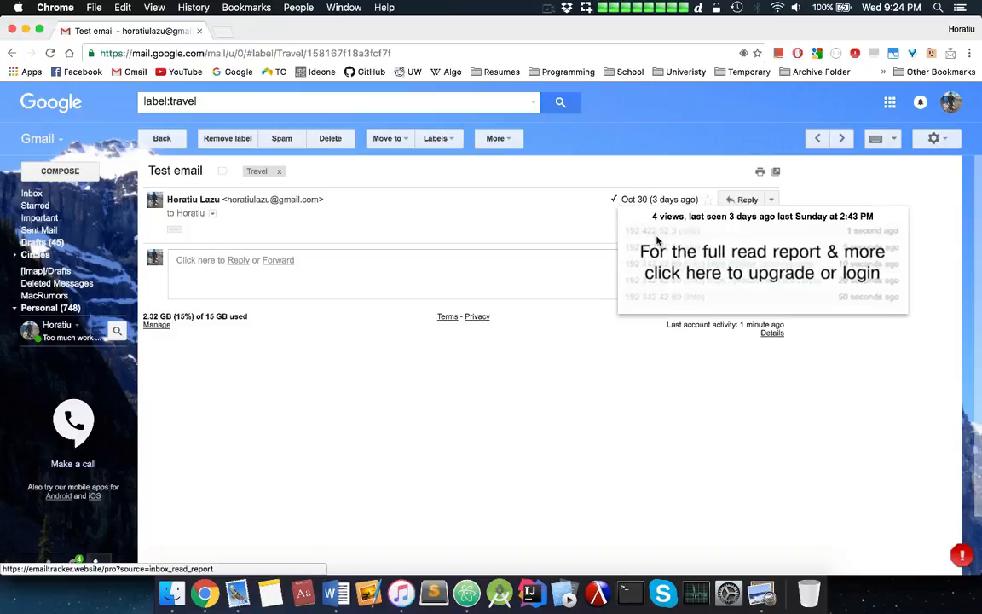
pyautogui.moveTo(616, 201)
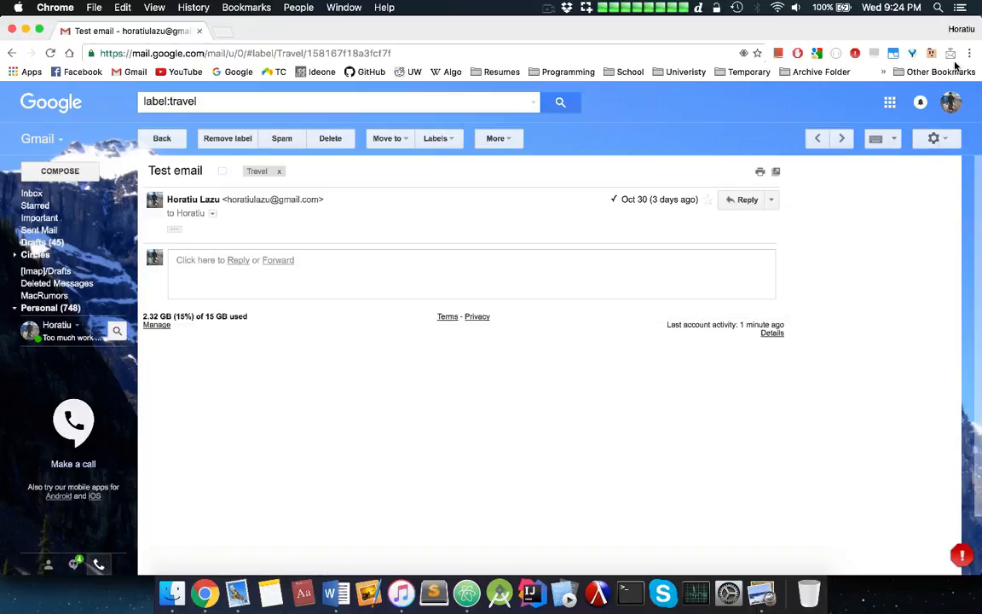
# Show the empty Unopened emails list in the Email Tracker Pro popup.
pyautogui.click(949, 50)
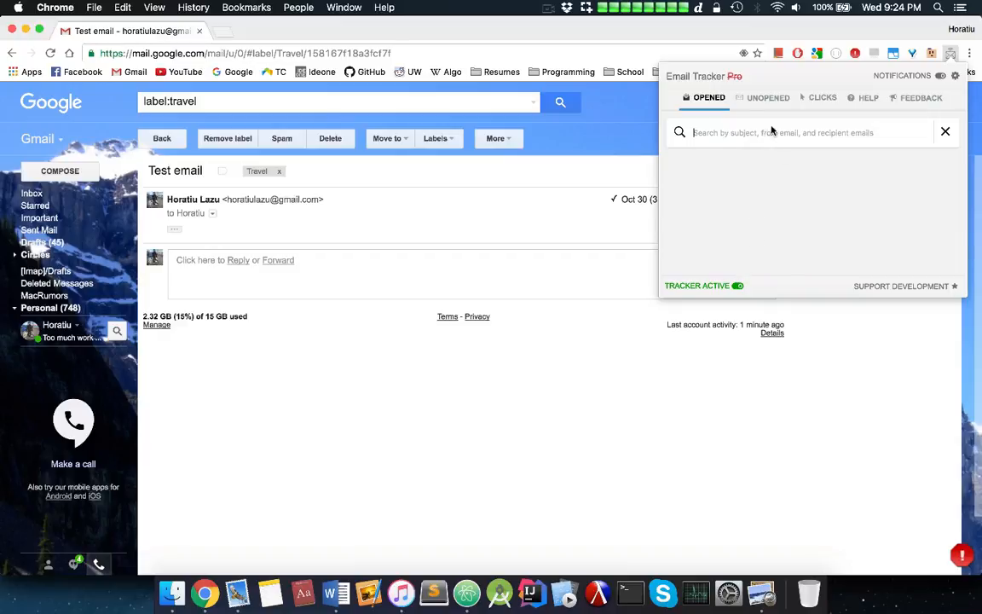
pyautogui.click(766, 97)
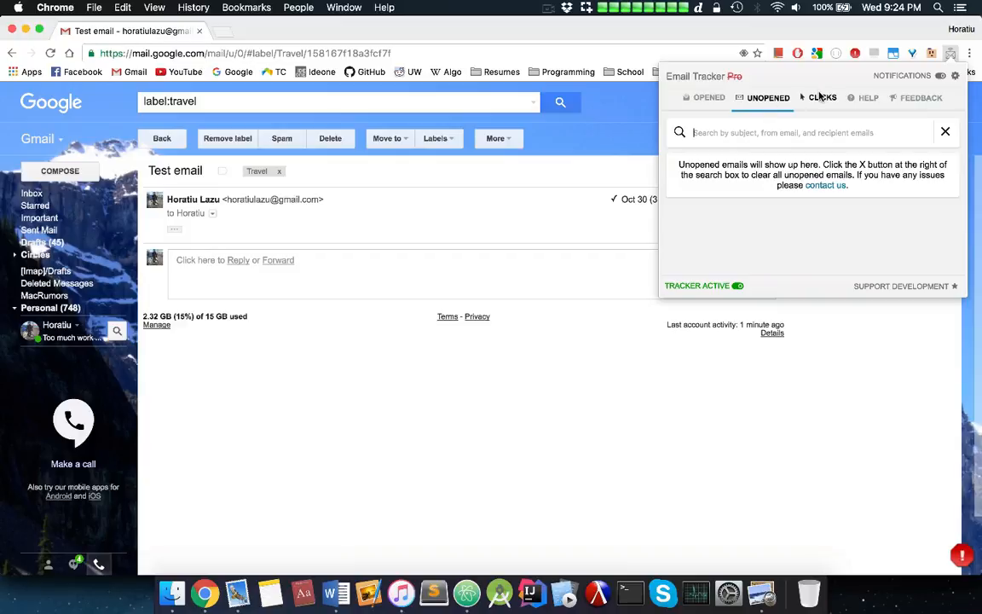